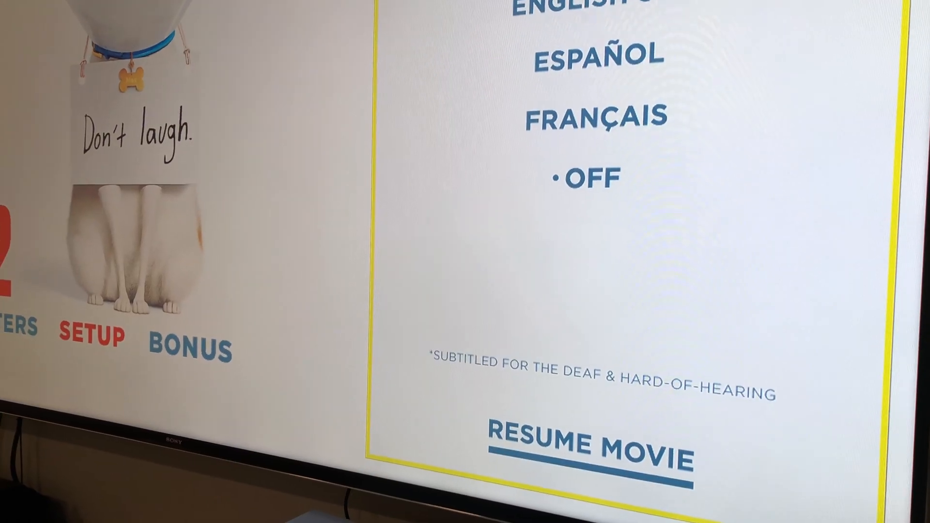
Switch from the Setup subtitle list to the Bonus features page with Minions clips.
click(588, 442)
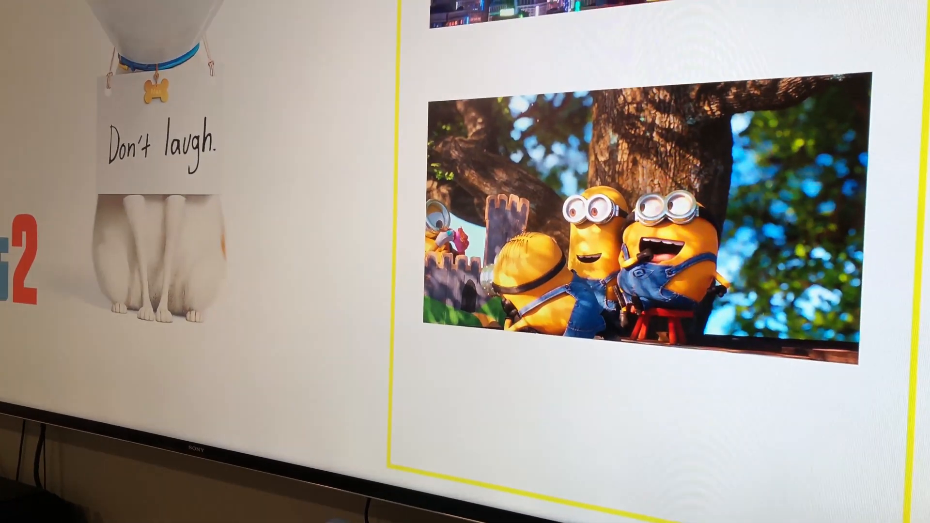